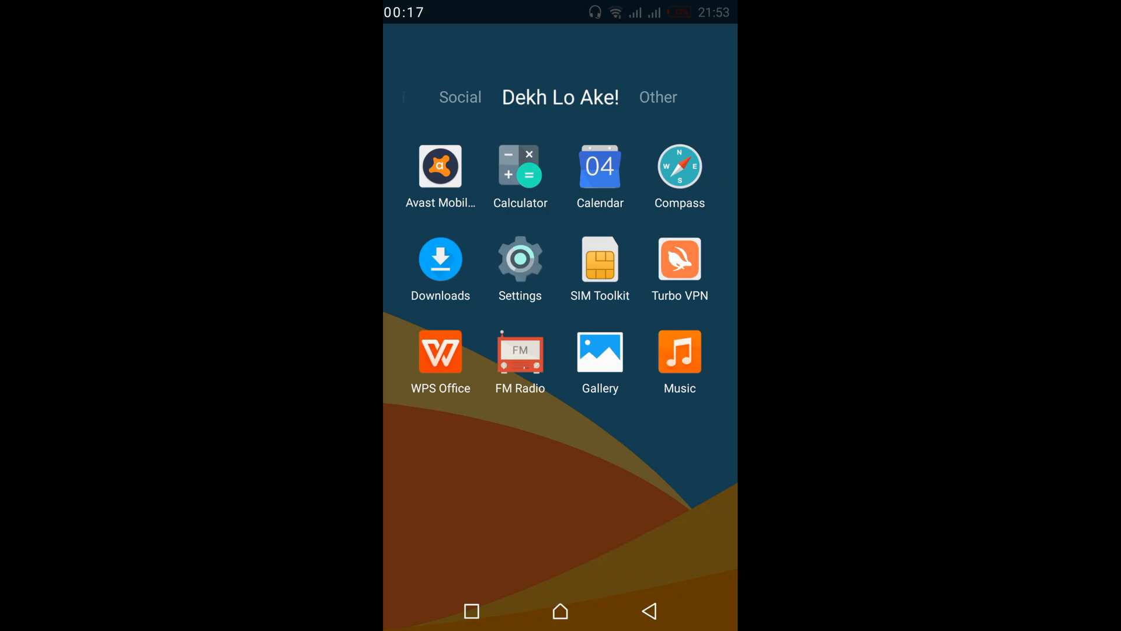
# Step: Launch Settings and go to Sound & notification under Device
pyautogui.click(519, 259)
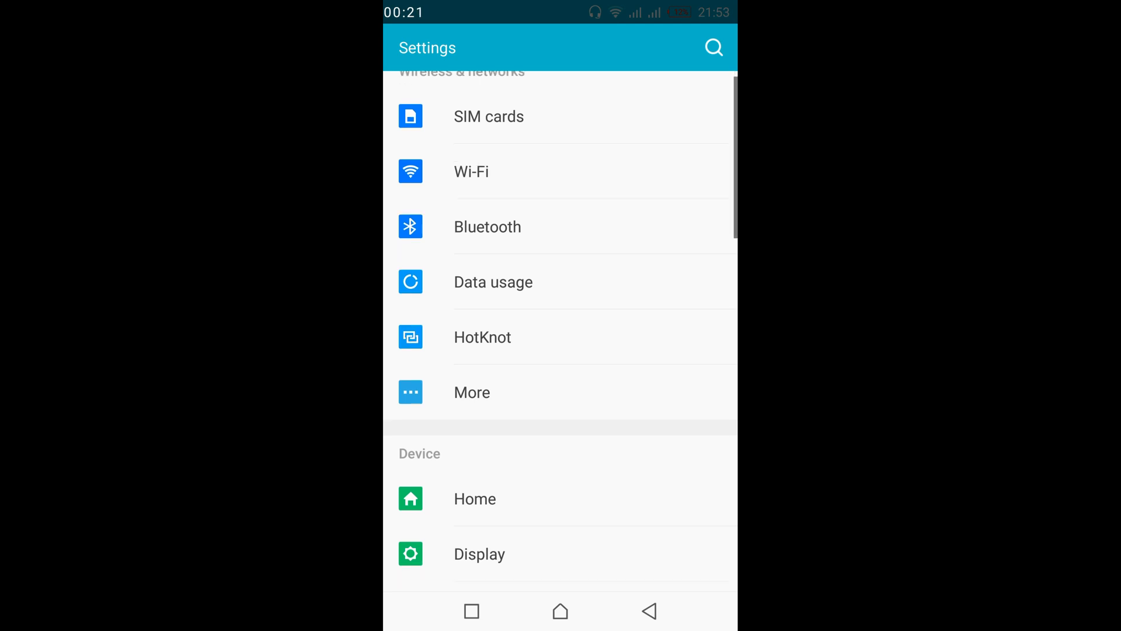
pyautogui.scroll(-3)
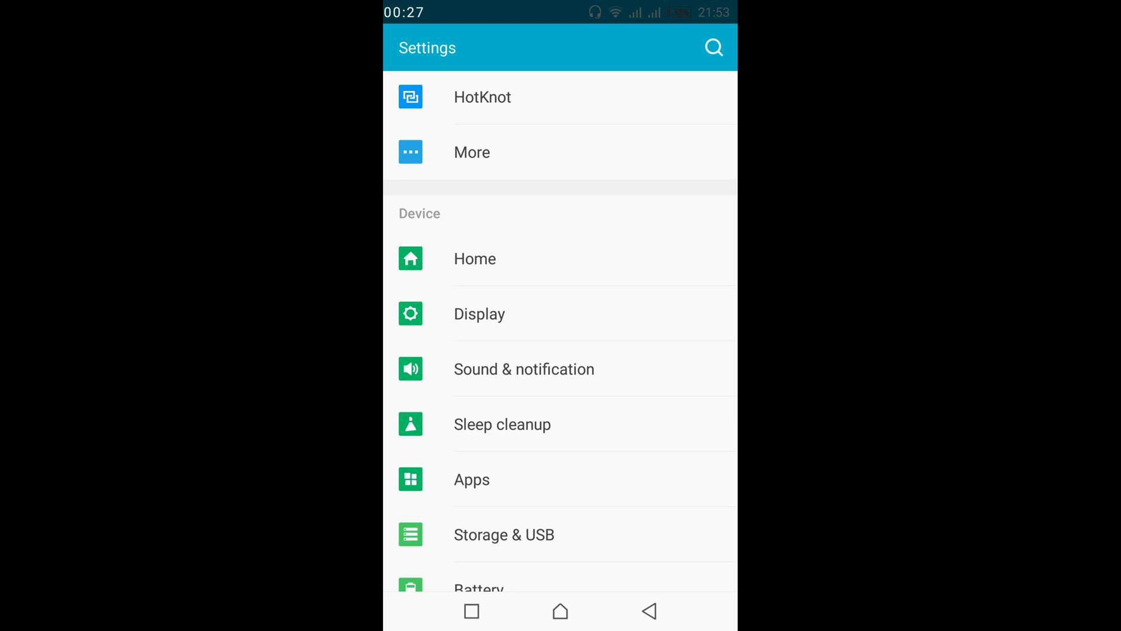
pyautogui.click(523, 369)
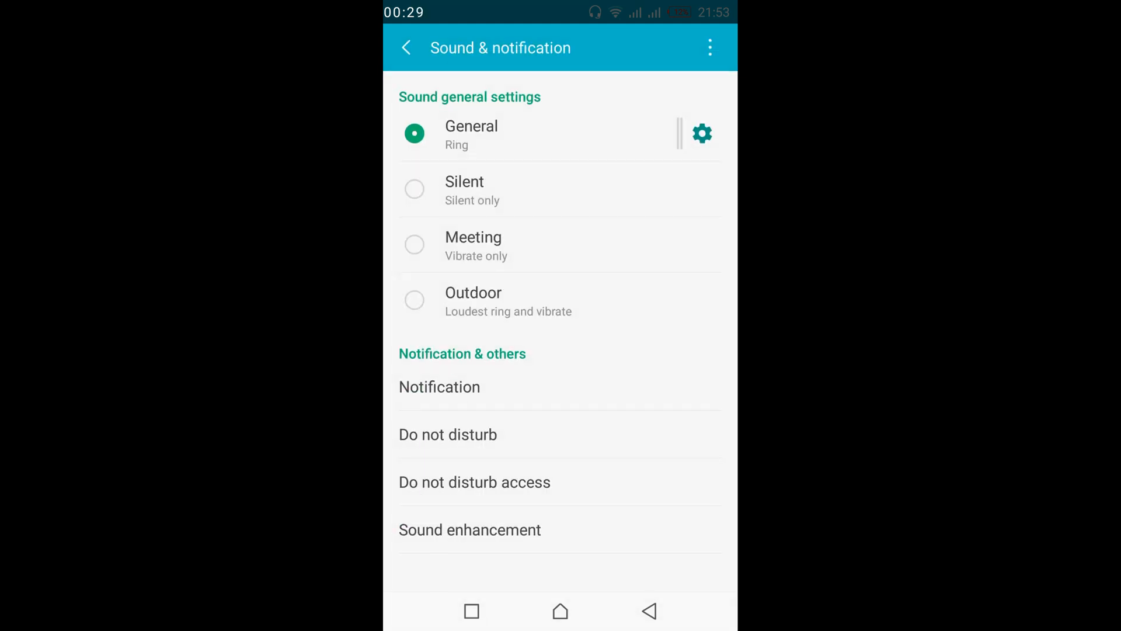
# Step: Go through Notification and App notifications to reach Instagram's notification settings
pyautogui.click(439, 386)
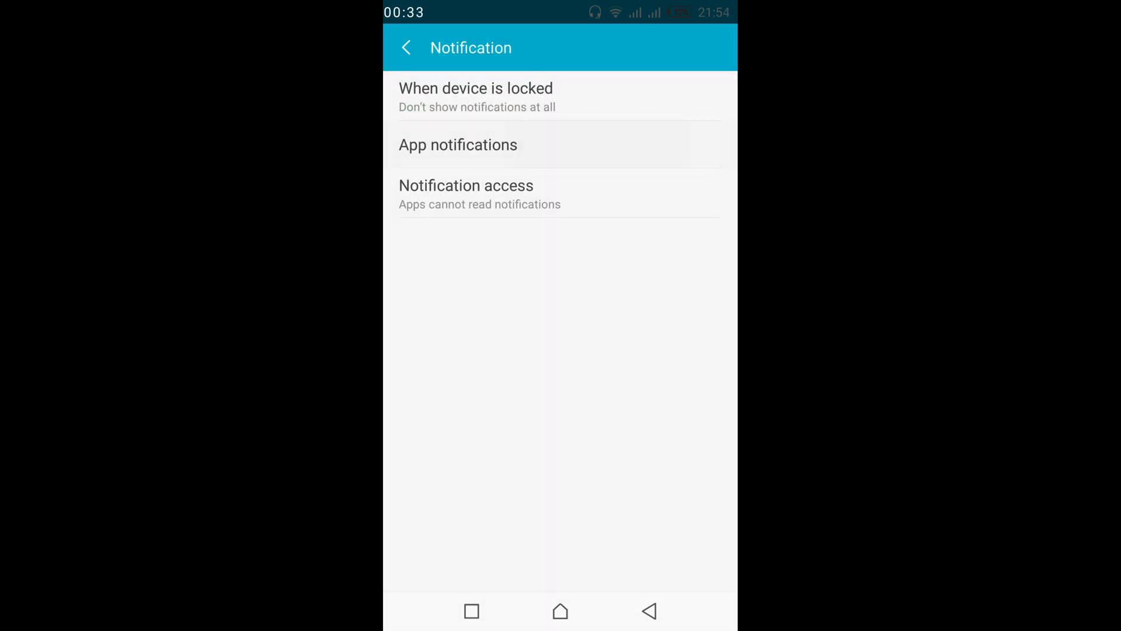
pyautogui.click(458, 145)
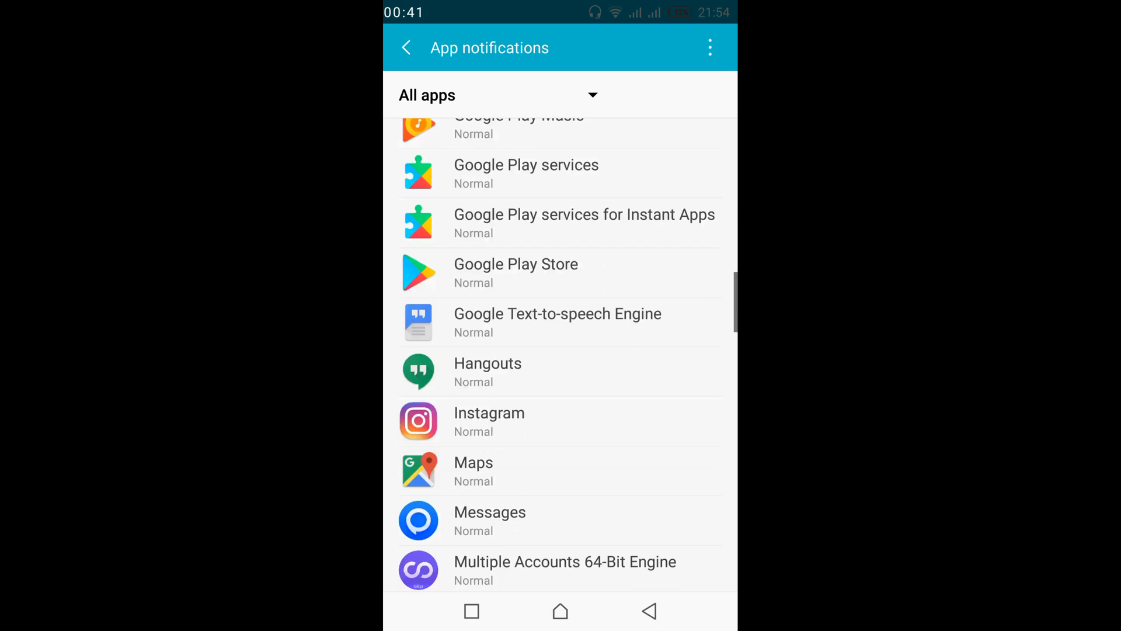
pyautogui.scroll(3)
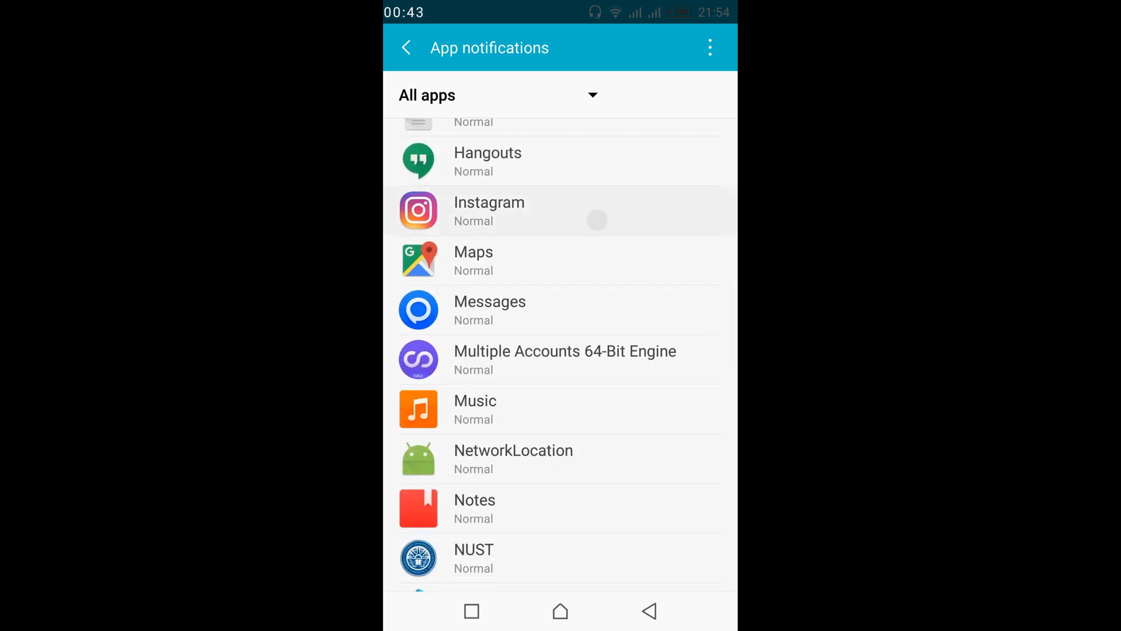
pyautogui.click(489, 210)
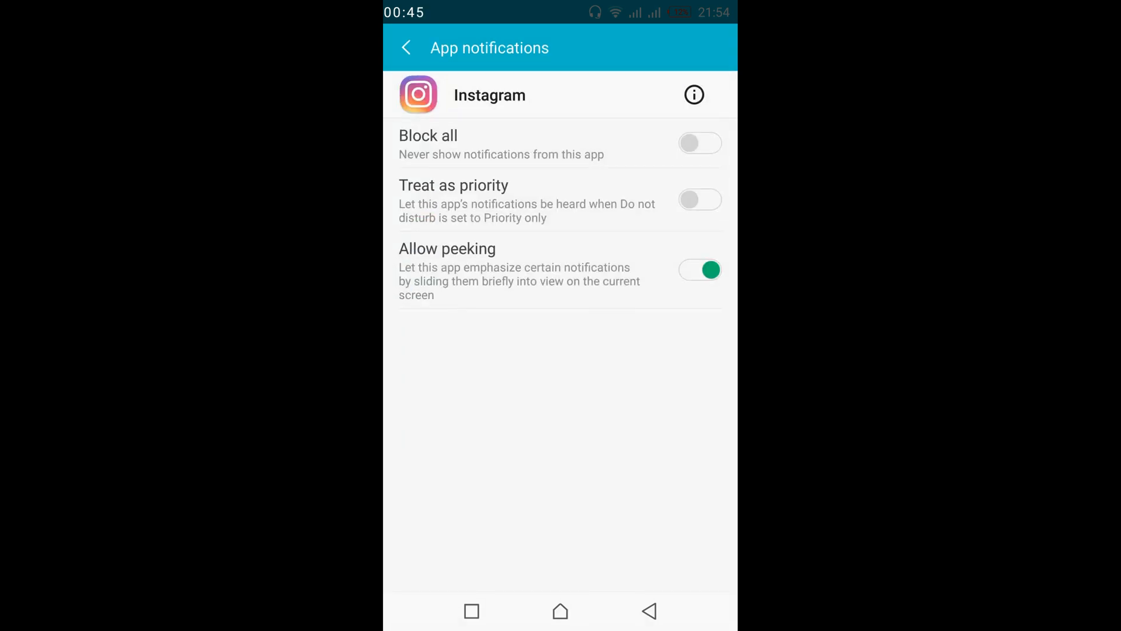
# Step: Toggle Instagram's Block all on and back off, leaving notifications unblocked
pyautogui.click(700, 144)
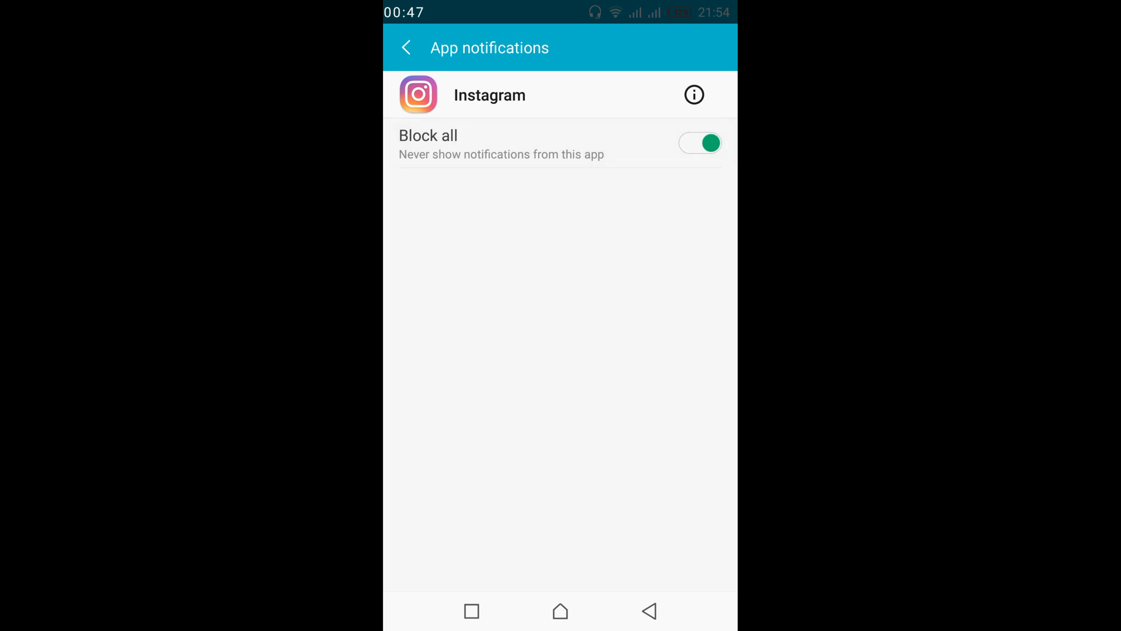
pyautogui.click(700, 143)
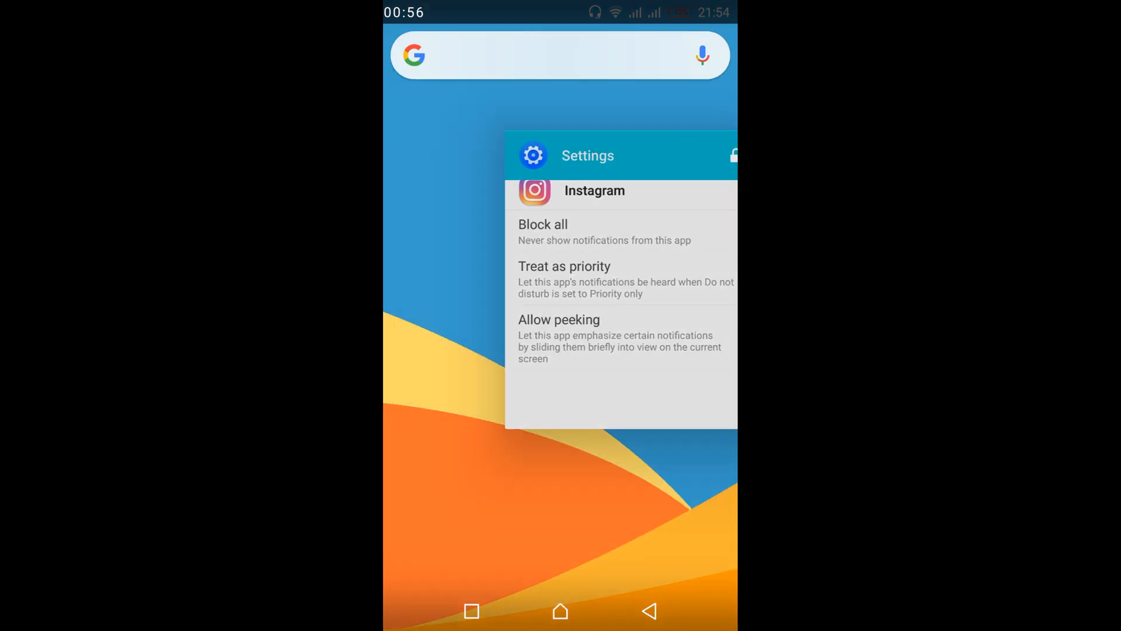
# Step: Open Instagram, find the tweet-screenshot post, and open its options menu
pyautogui.click(560, 612)
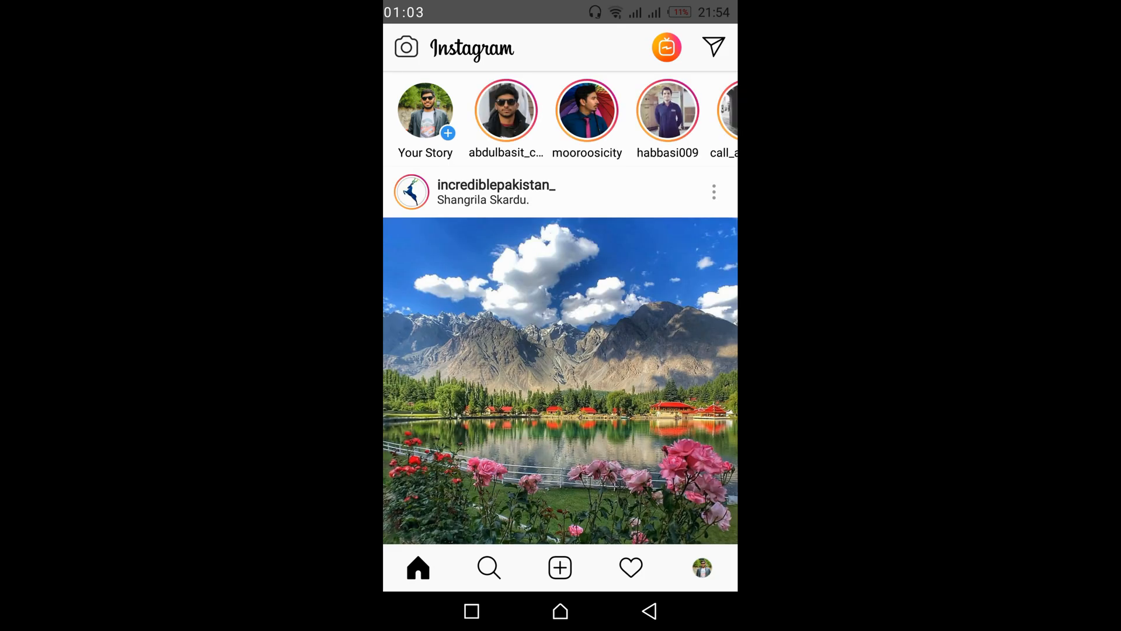
pyautogui.scroll(-3)
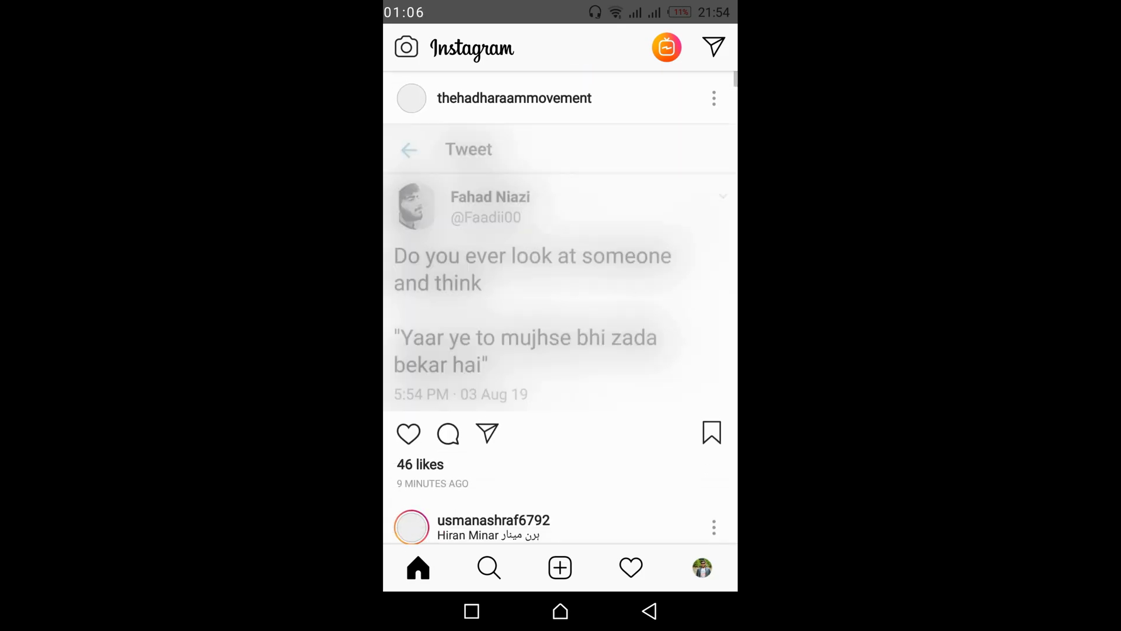
pyautogui.scroll(-3)
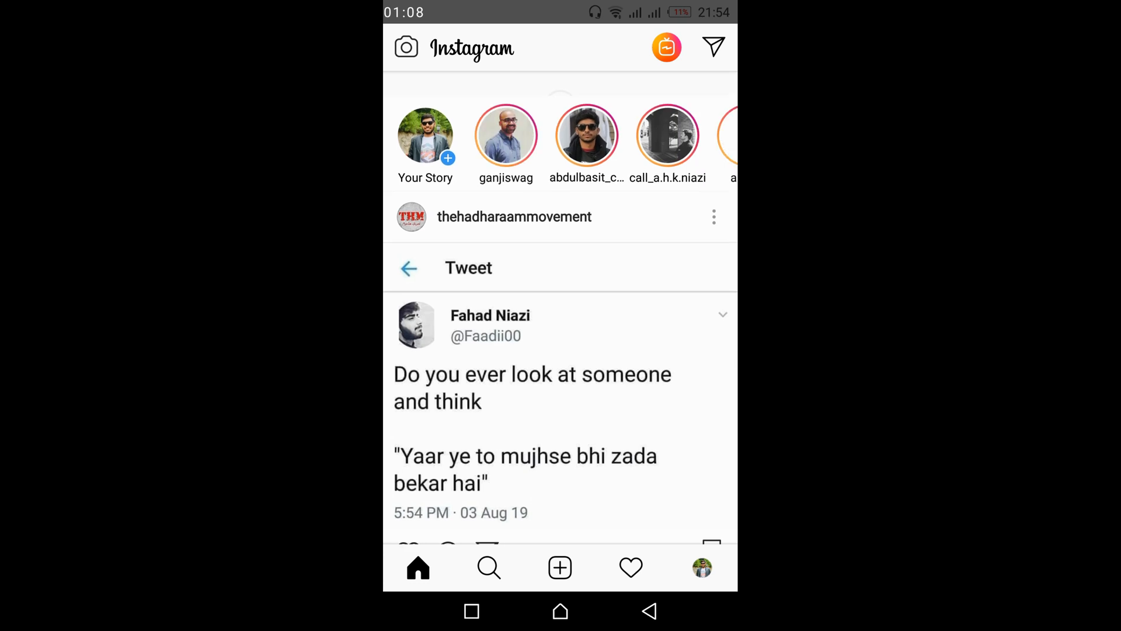
pyautogui.scroll(3)
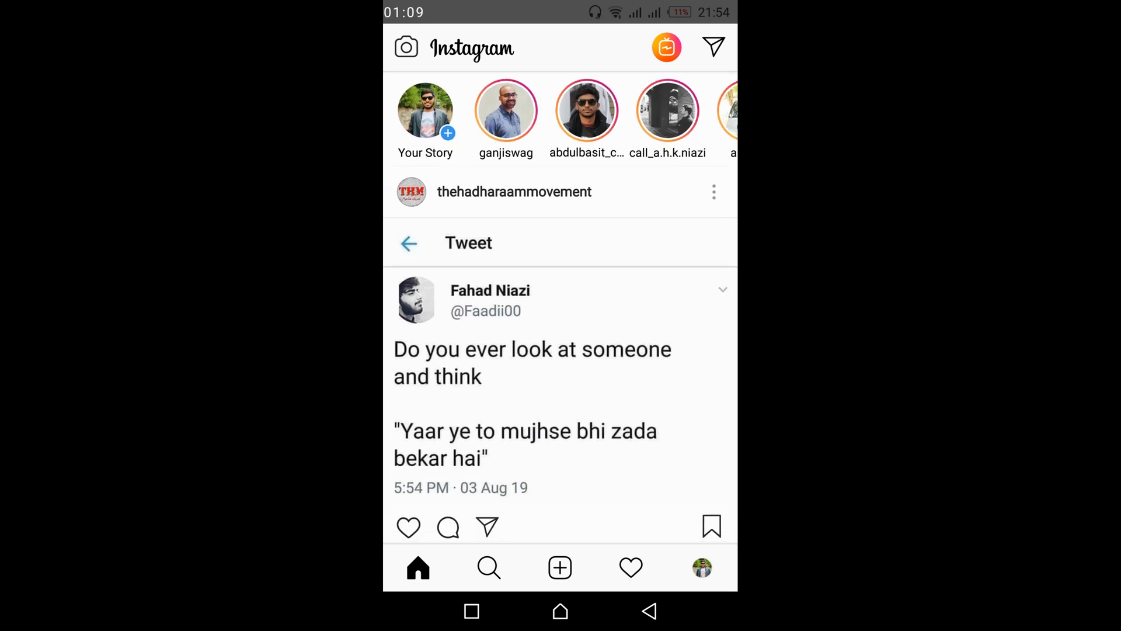
pyautogui.click(713, 192)
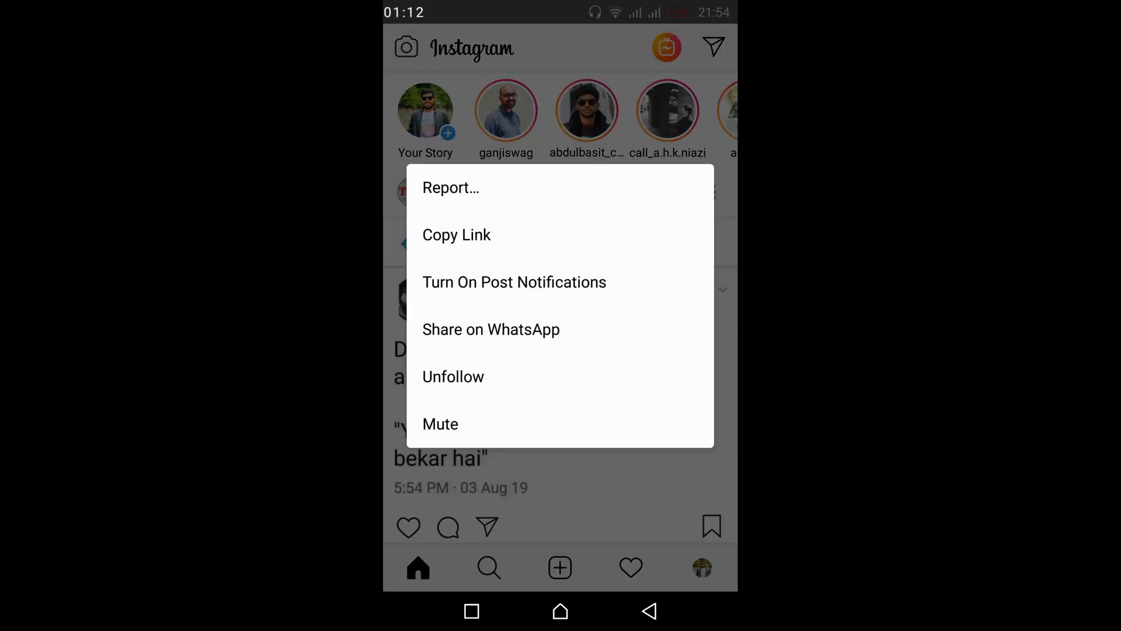